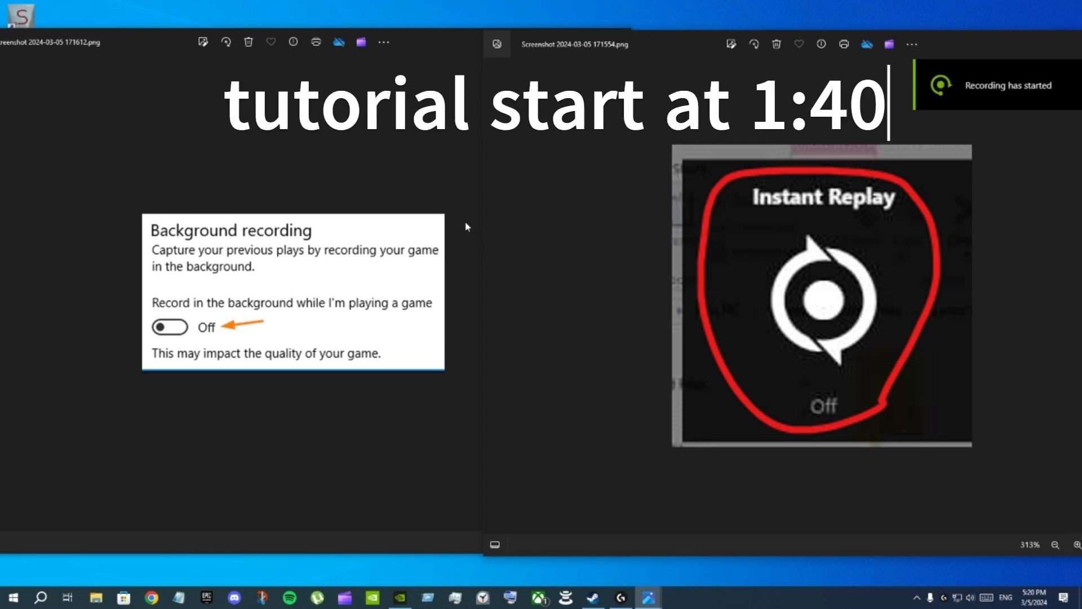
pyautogui.moveTo(415, 138)
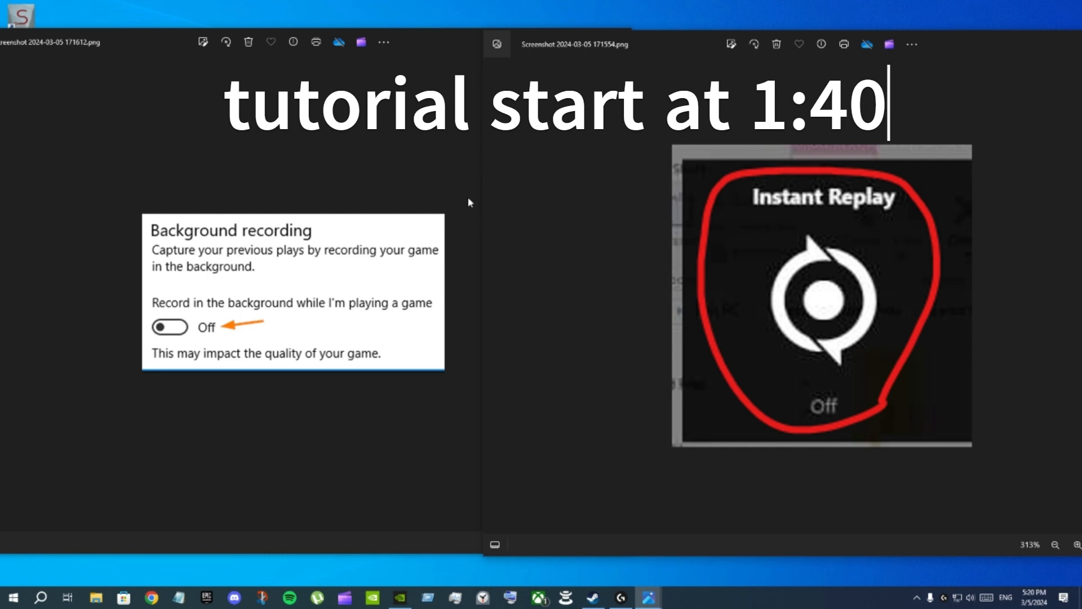
pyautogui.moveTo(635, 141)
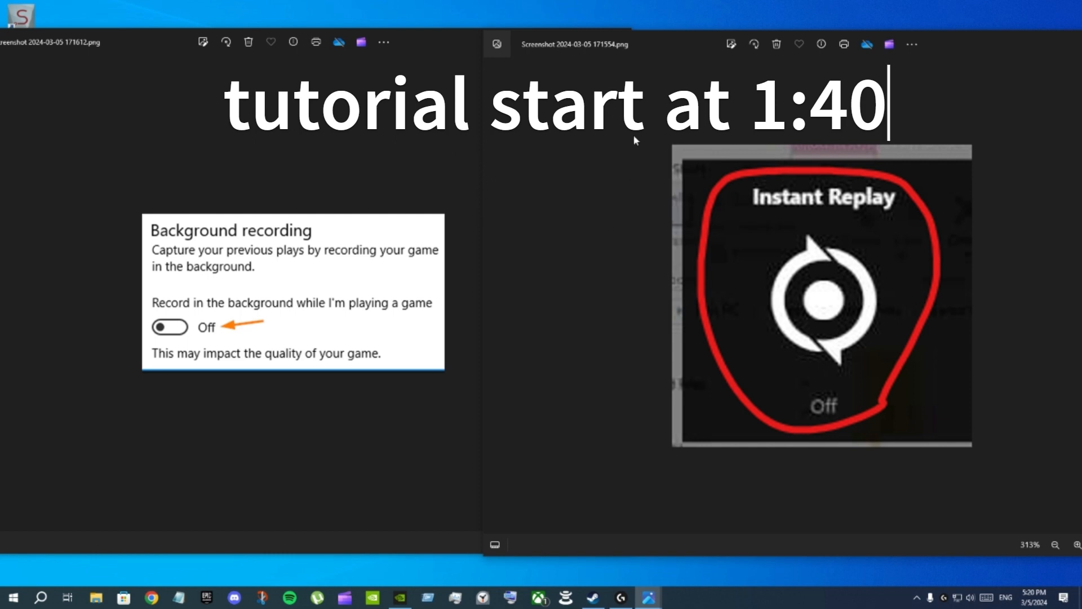
pyautogui.moveTo(707, 258)
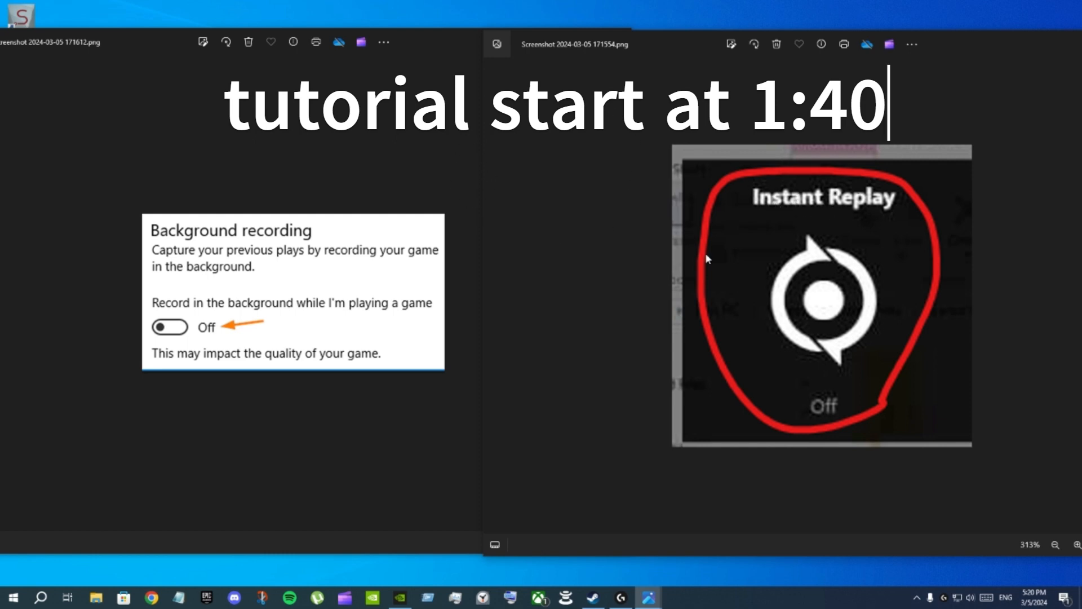
pyautogui.moveTo(173, 238)
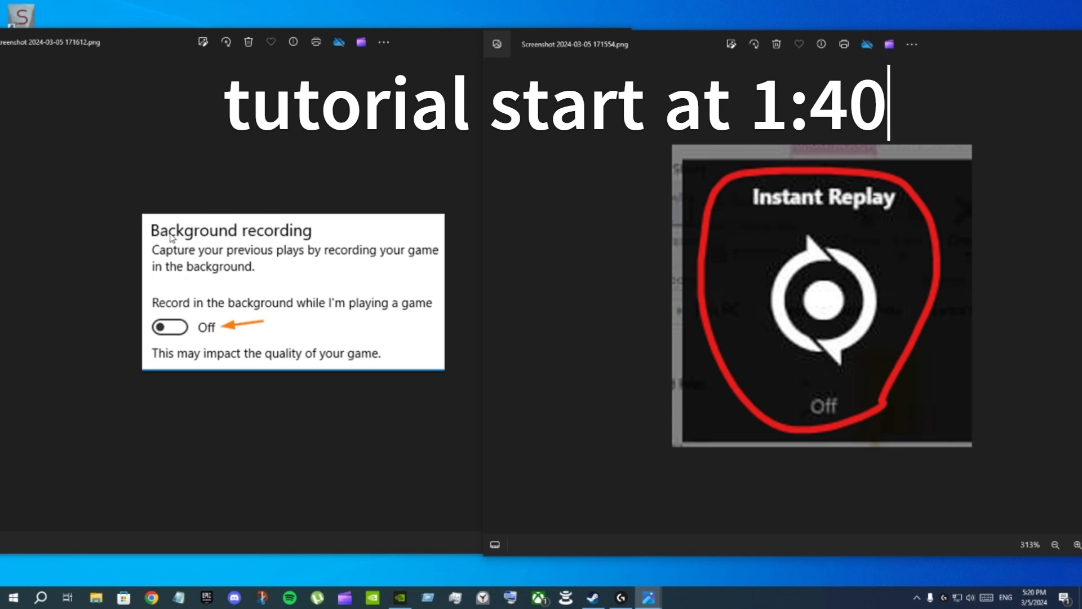
pyautogui.moveTo(311, 247)
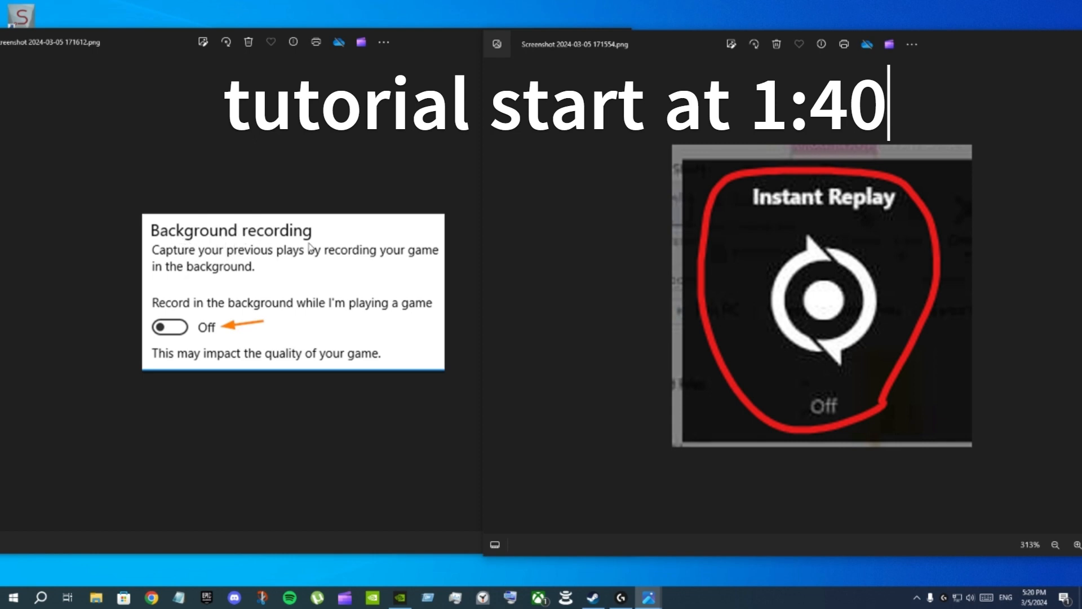
pyautogui.moveTo(227, 254)
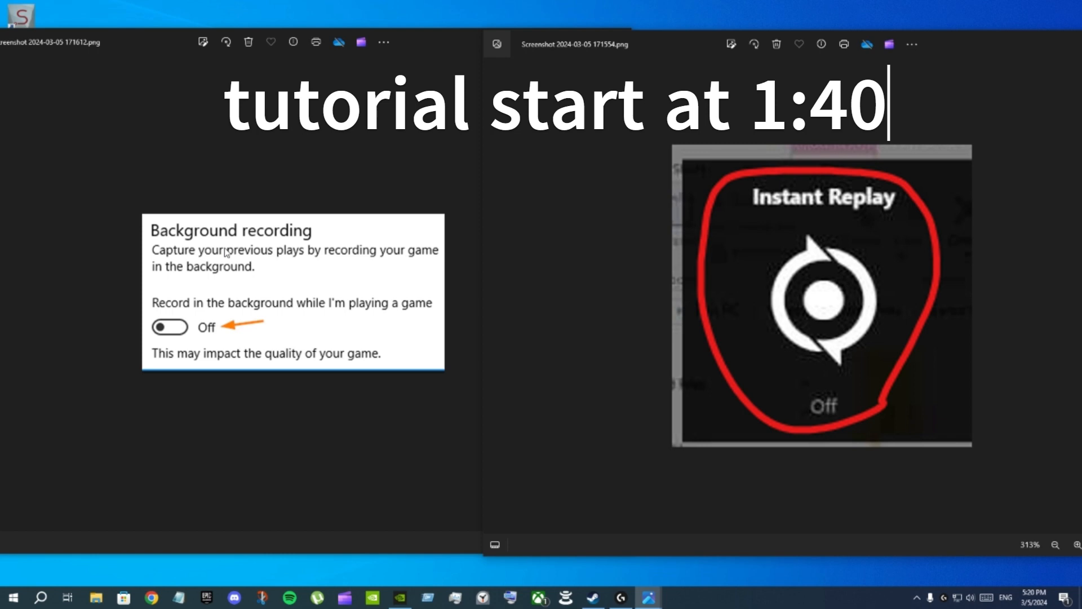
pyautogui.moveTo(286, 309)
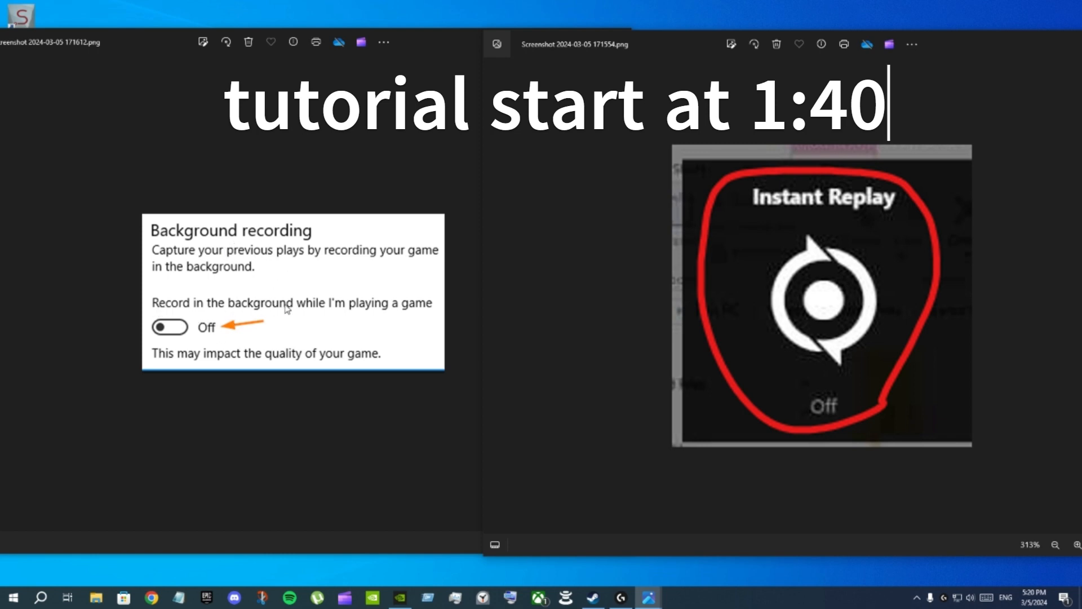
pyautogui.moveTo(543, 201)
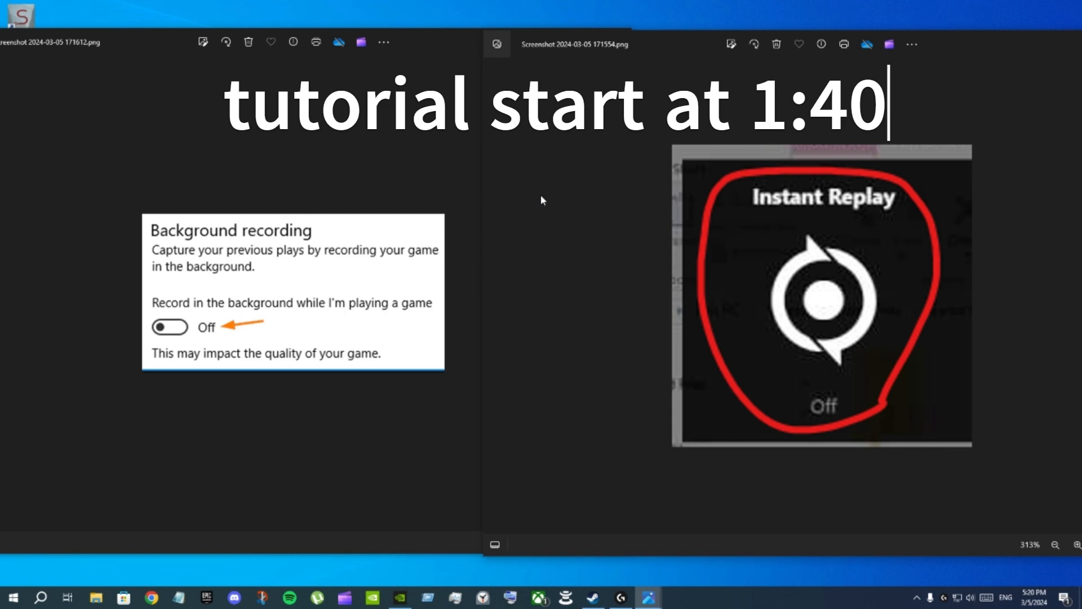
pyautogui.moveTo(482, 154)
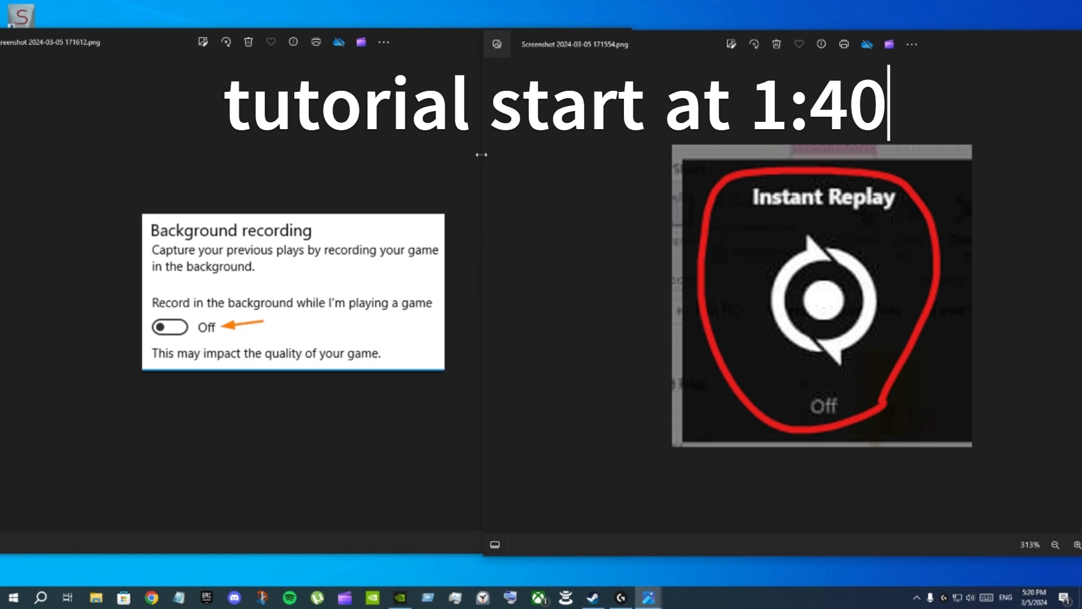
pyautogui.moveTo(582, 168)
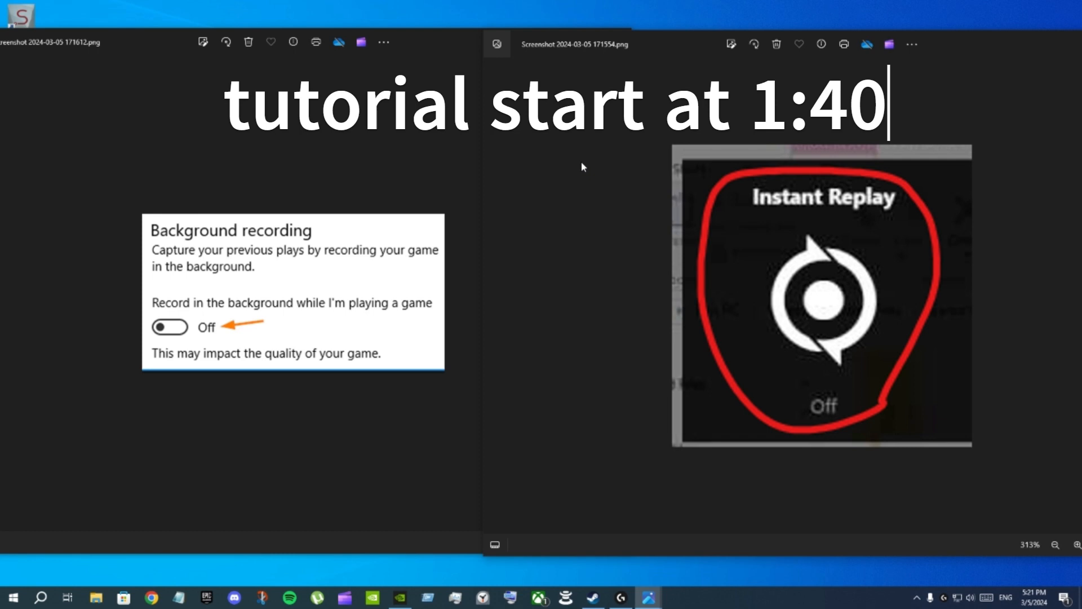
pyautogui.moveTo(767, 282)
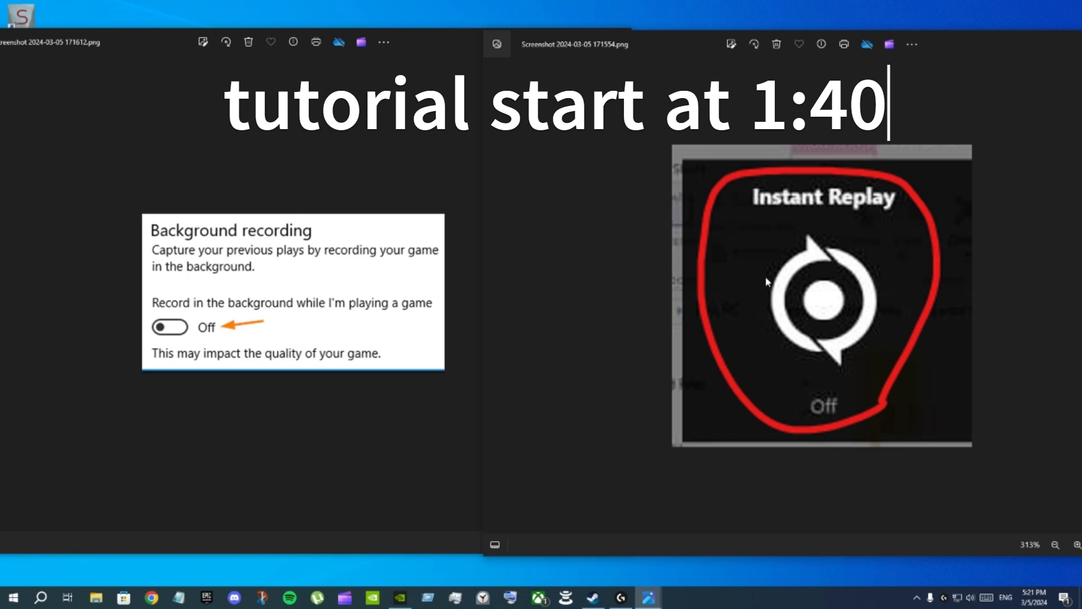
pyautogui.moveTo(847, 212)
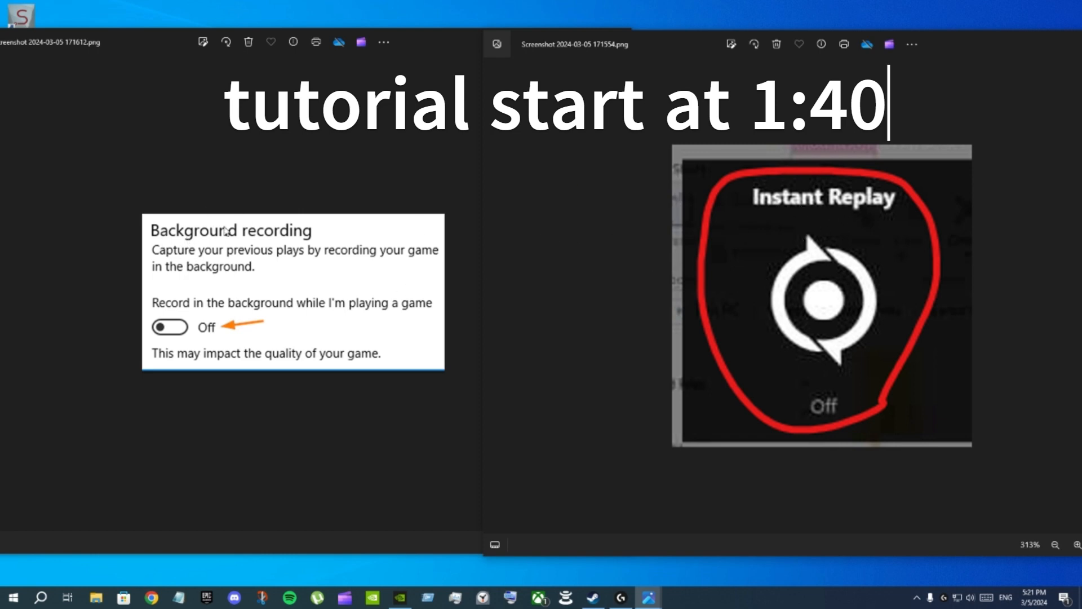
pyautogui.moveTo(338, 278)
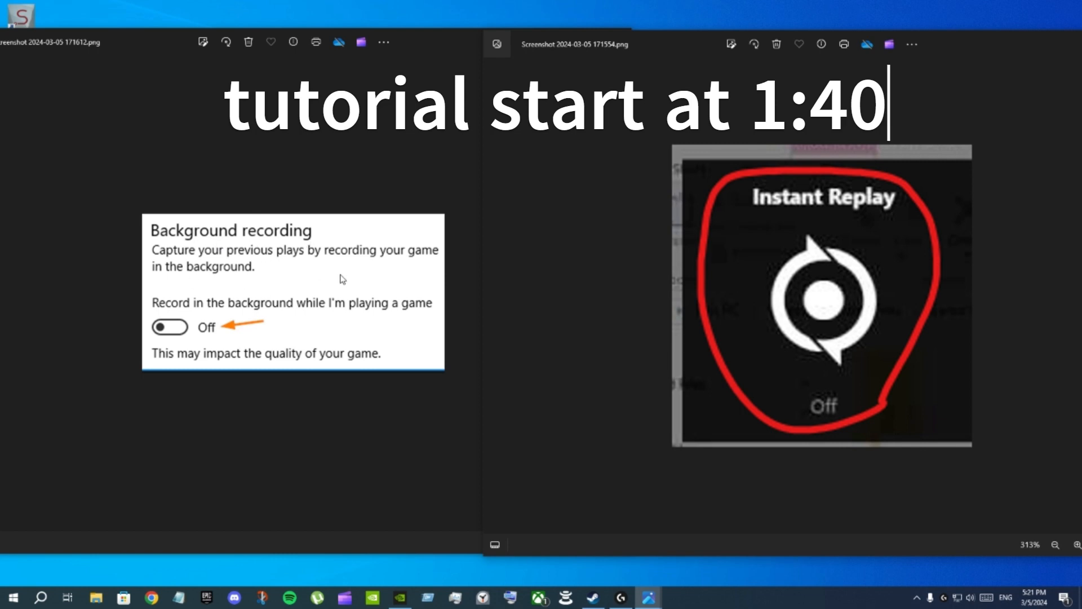
pyautogui.moveTo(511, 258)
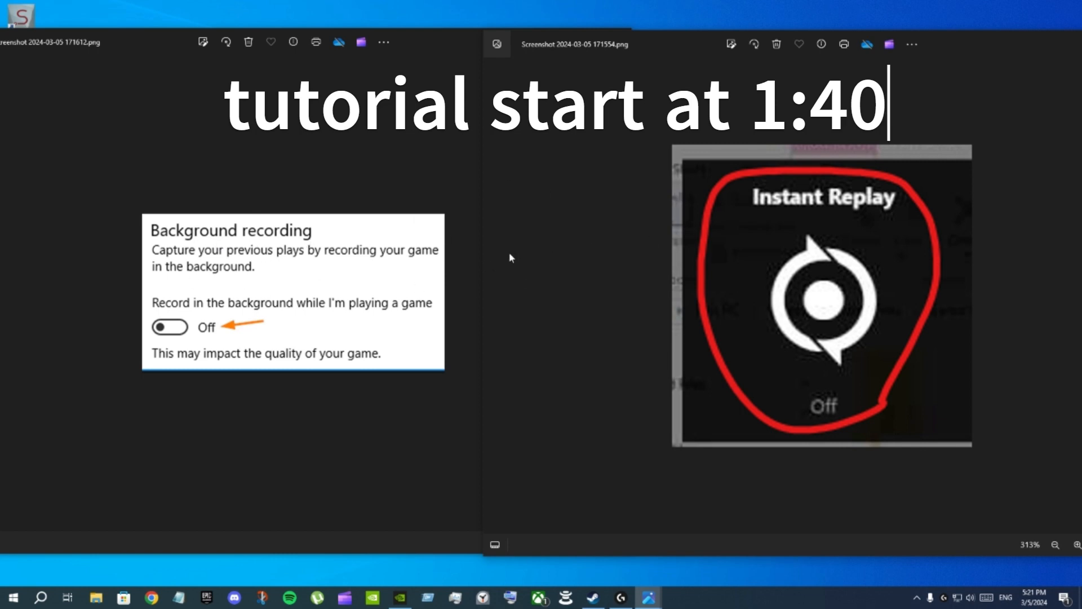
pyautogui.moveTo(447, 213)
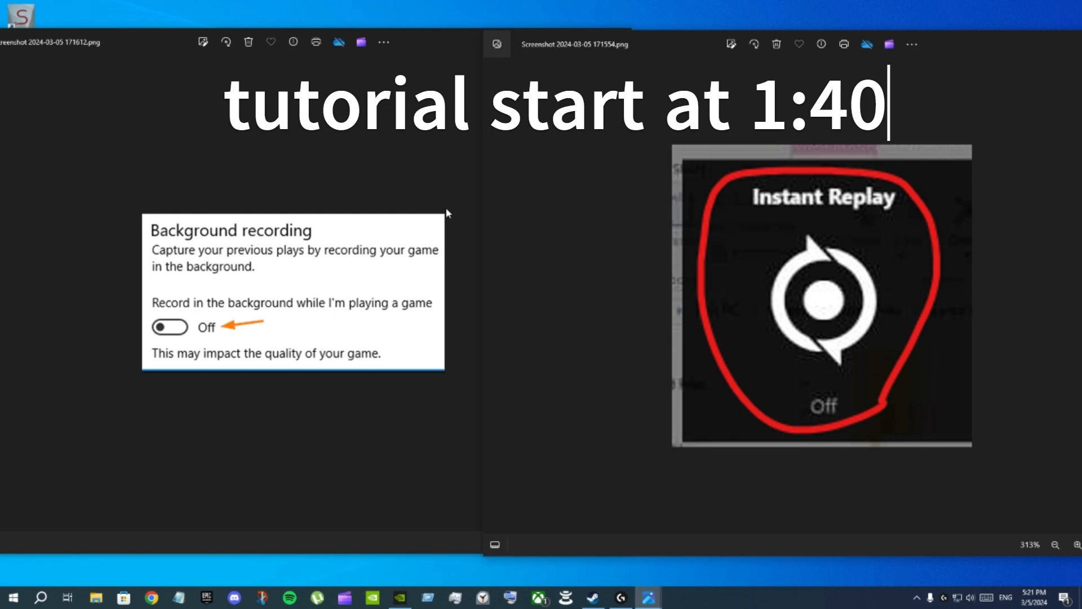
pyautogui.moveTo(546, 231)
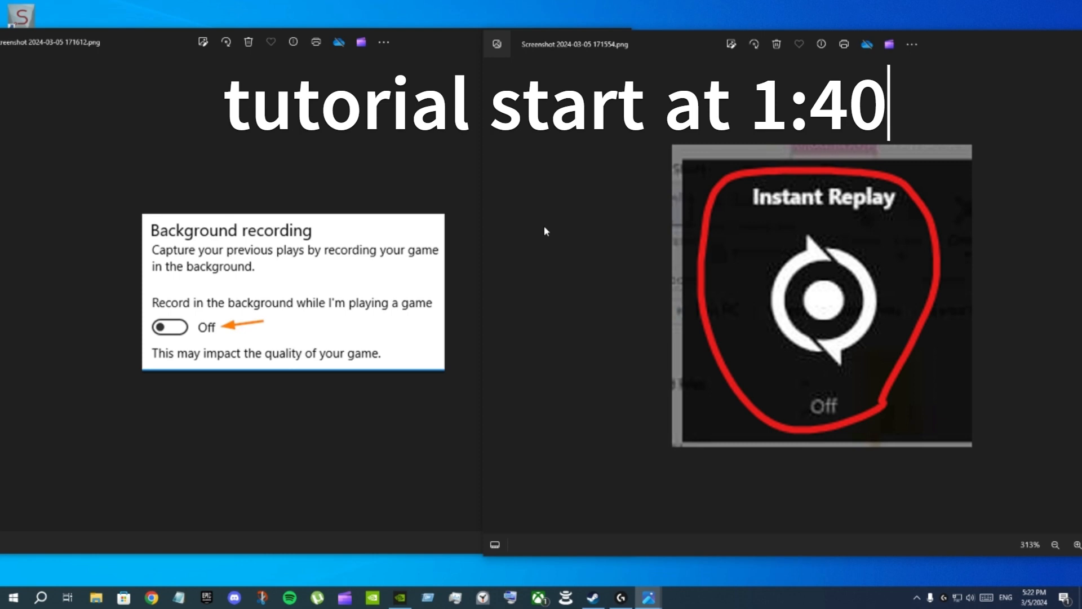
pyautogui.moveTo(688, 247)
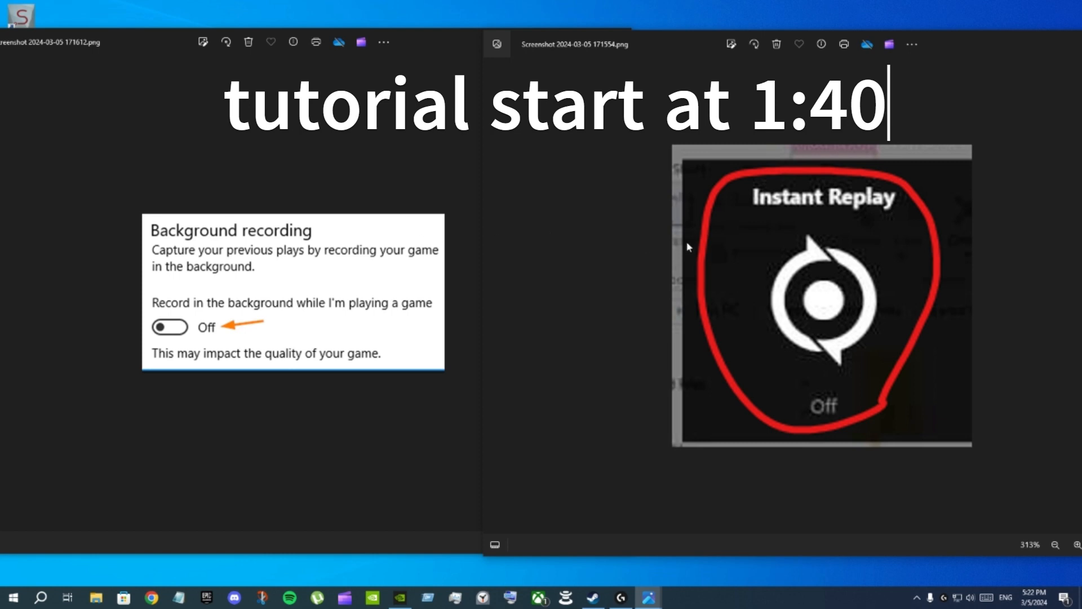
pyautogui.moveTo(742, 220)
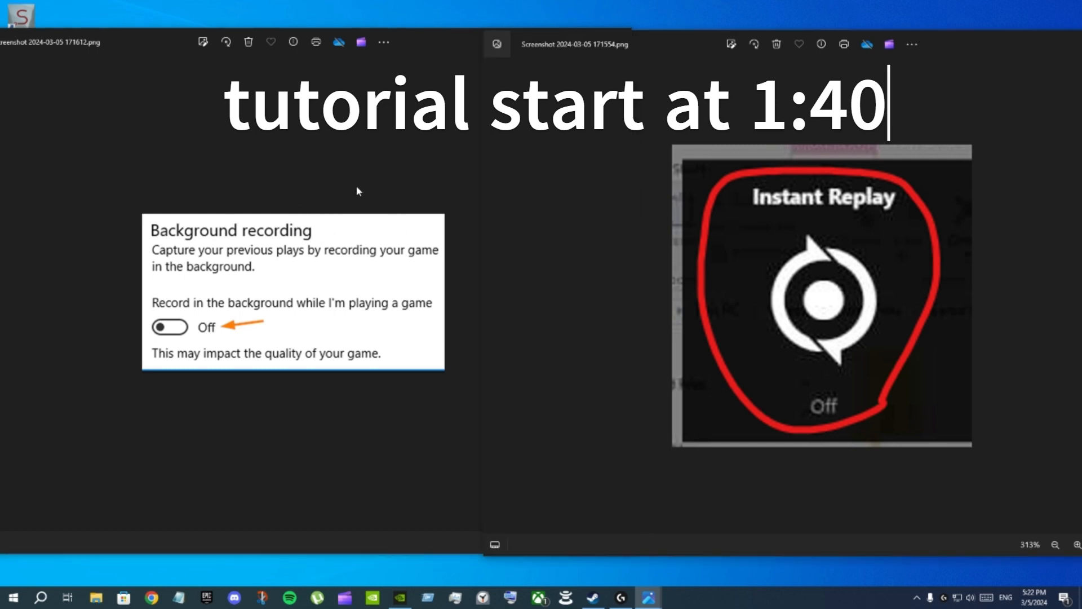
pyautogui.moveTo(326, 217)
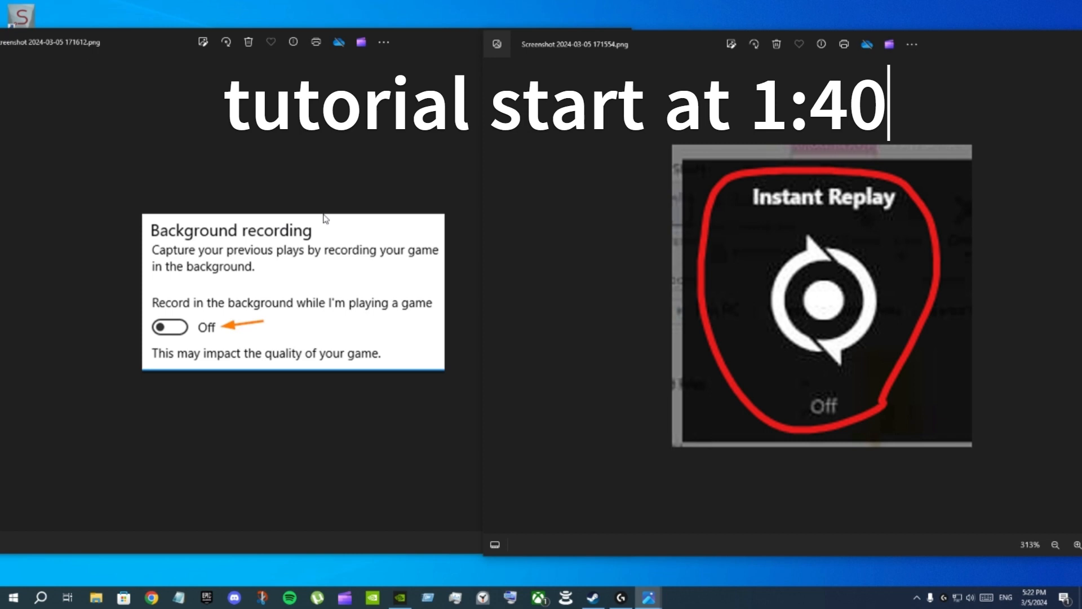
pyautogui.moveTo(328, 224)
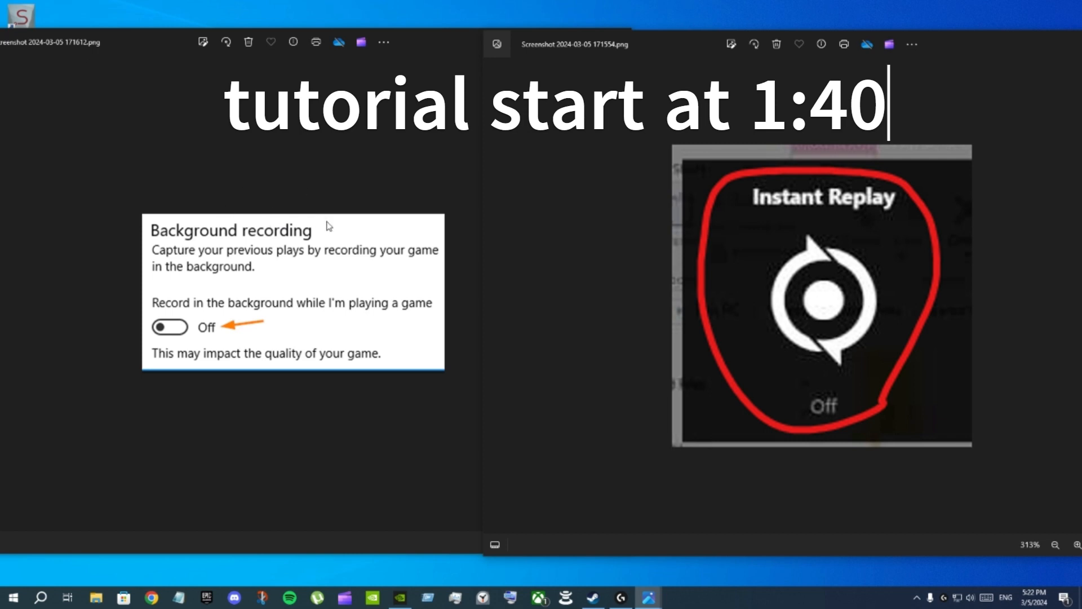
pyautogui.moveTo(371, 259)
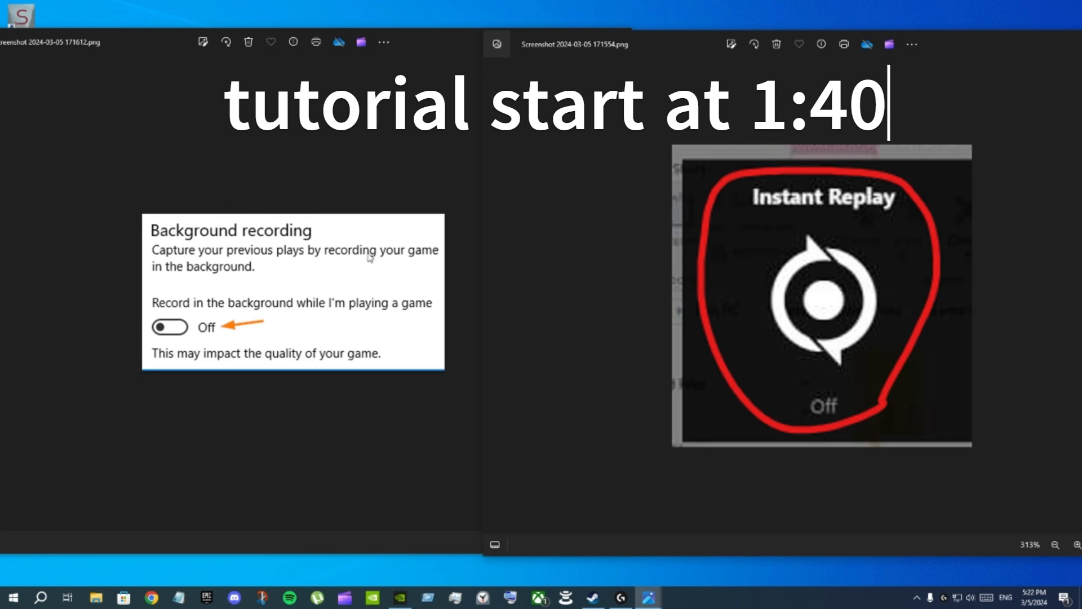
# - Turn Hardware-accelerated GPU scheduling On, dismiss the on-screen keyboard and close Settings
pyautogui.click(11, 597)
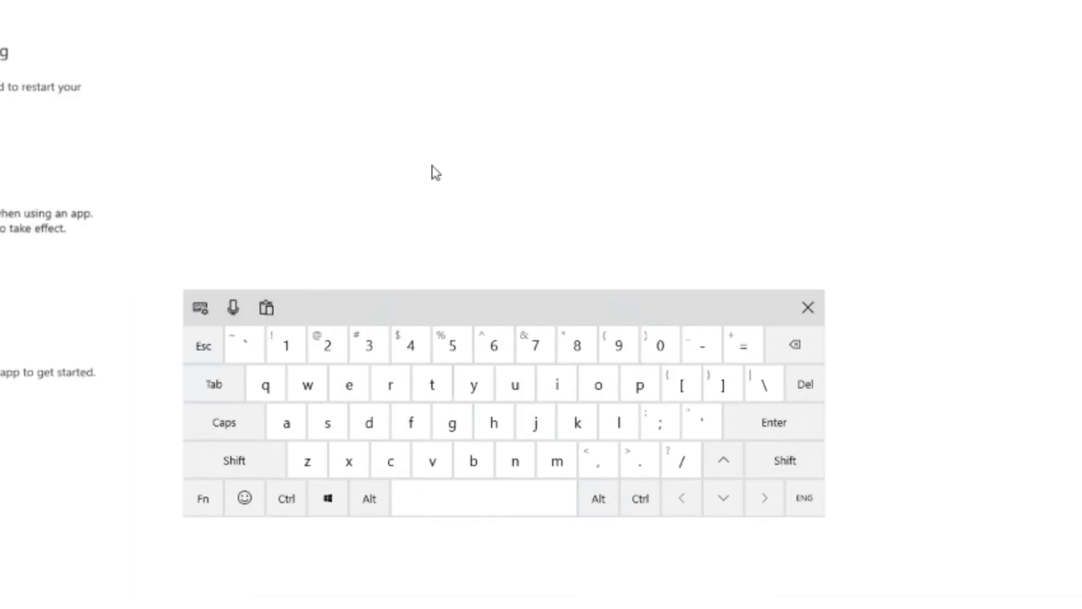
pyautogui.click(807, 306)
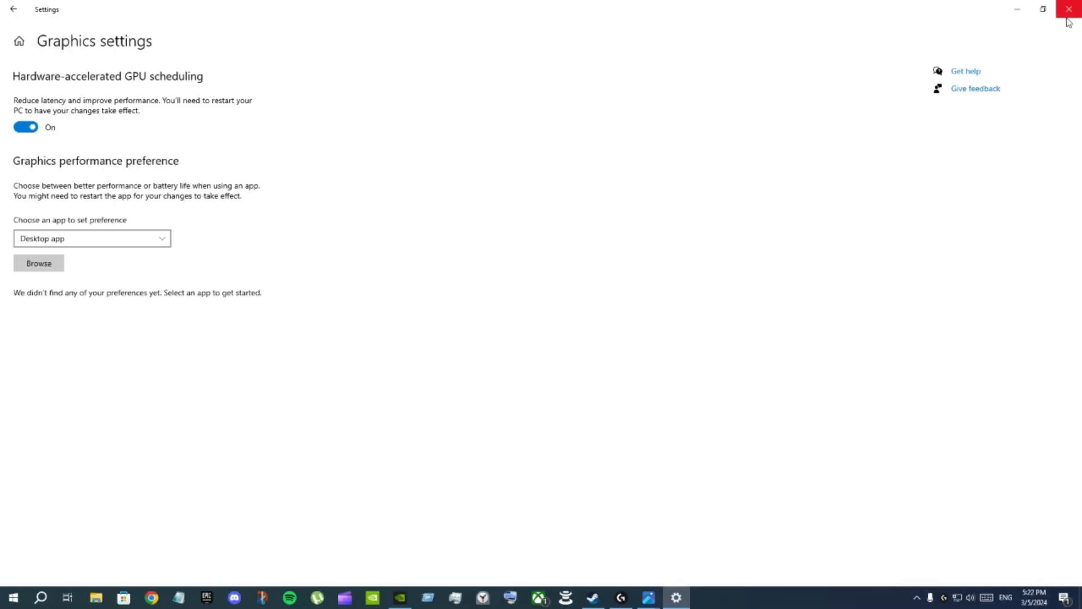
pyautogui.click(1070, 9)
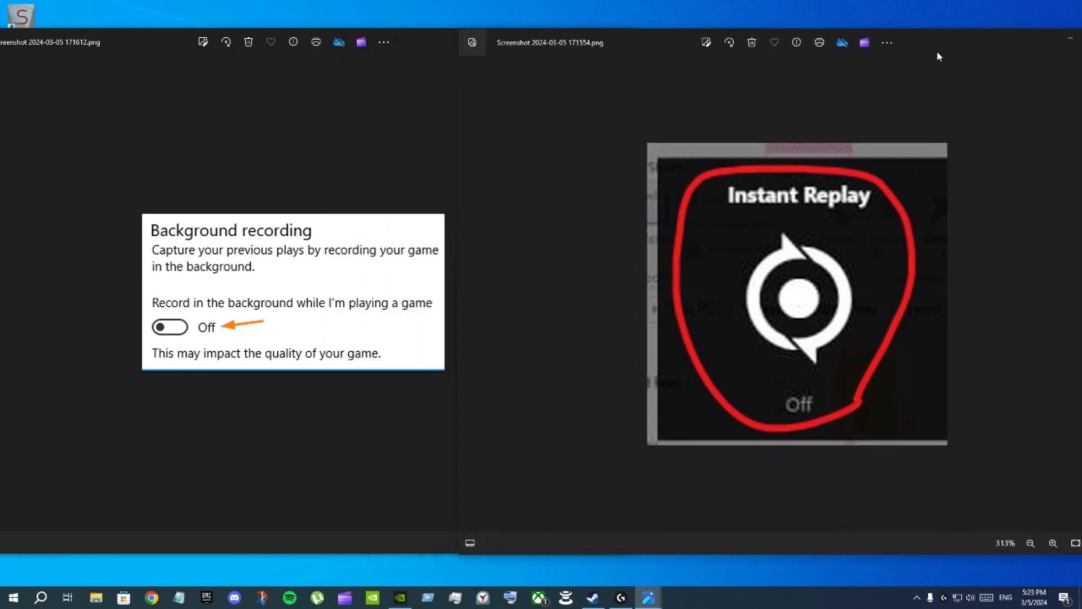
pyautogui.moveTo(605, 184)
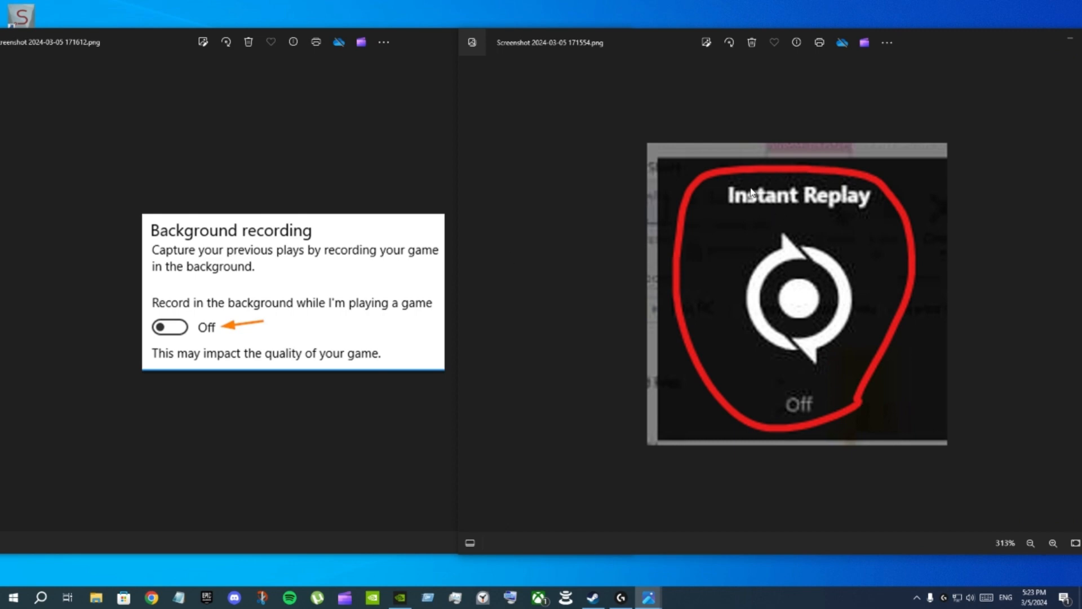
pyautogui.moveTo(622, 205)
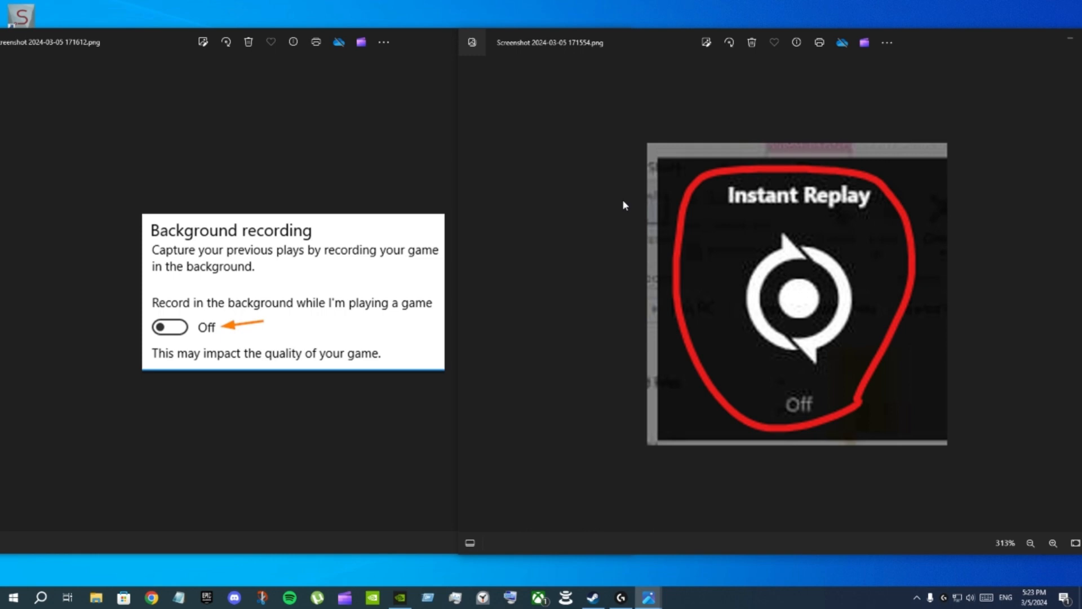
pyautogui.moveTo(768, 176)
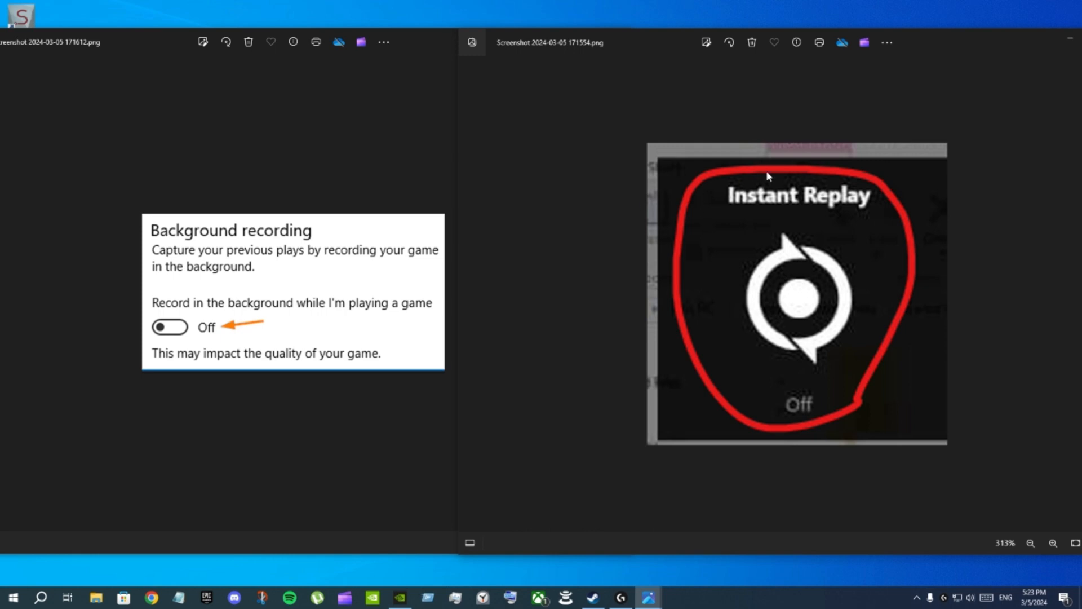
pyautogui.moveTo(376, 195)
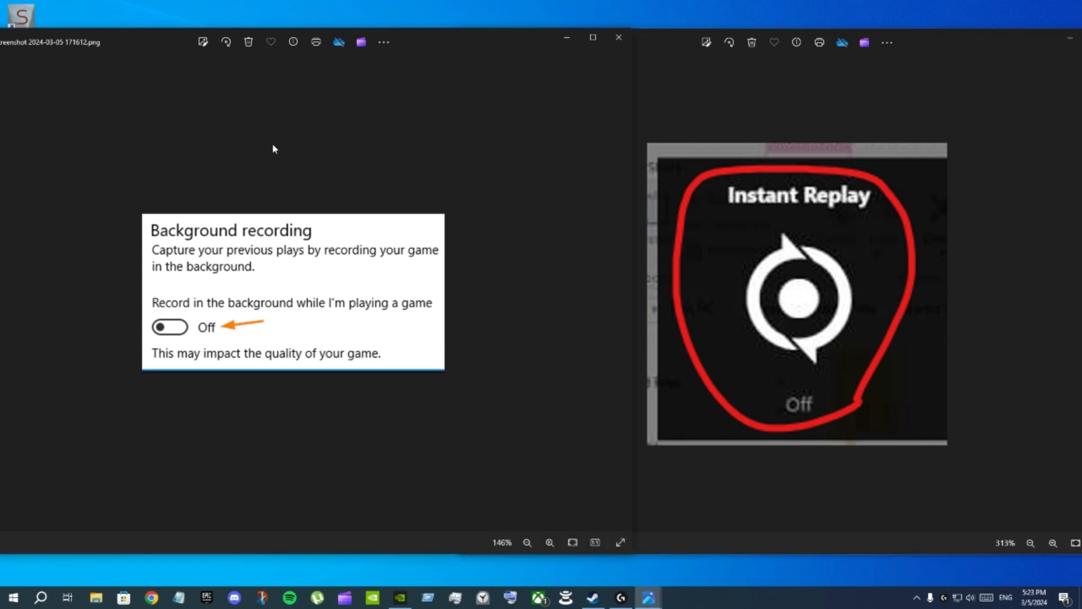
pyautogui.moveTo(237, 211)
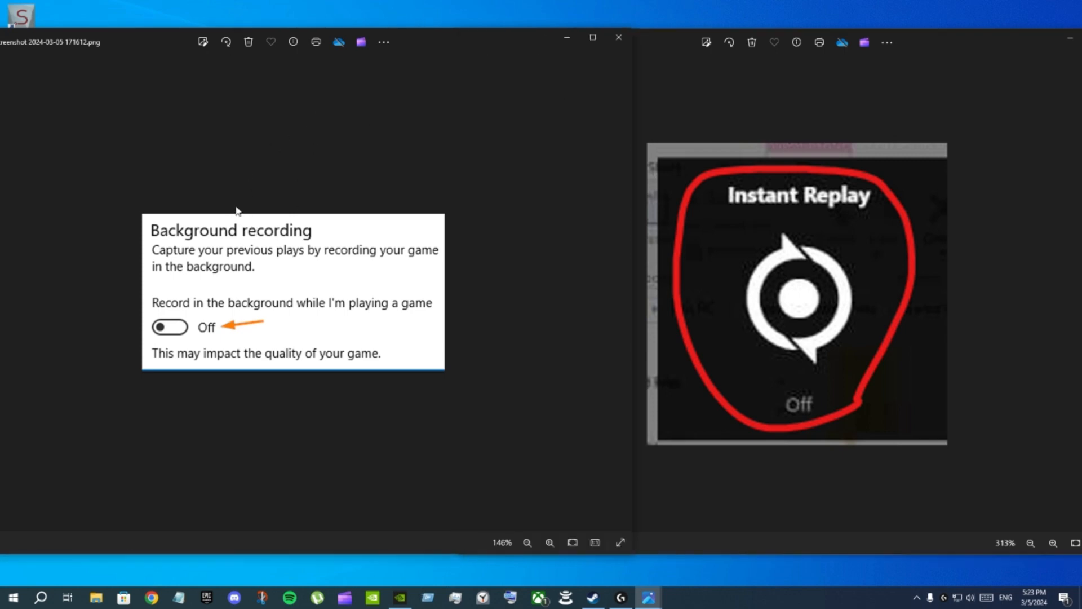
pyautogui.moveTo(475, 222)
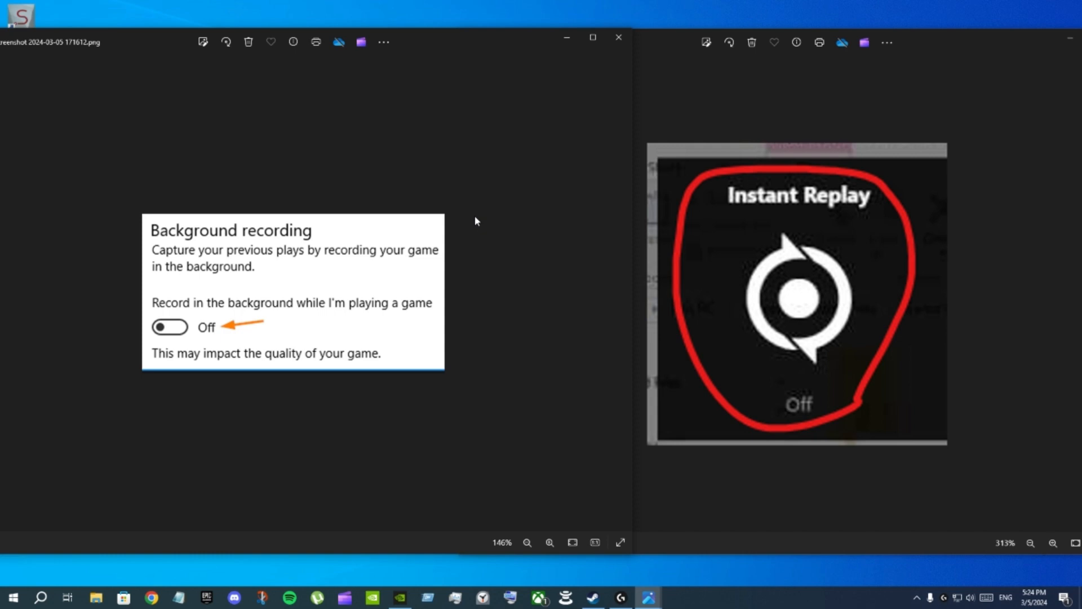
pyautogui.moveTo(24, 582)
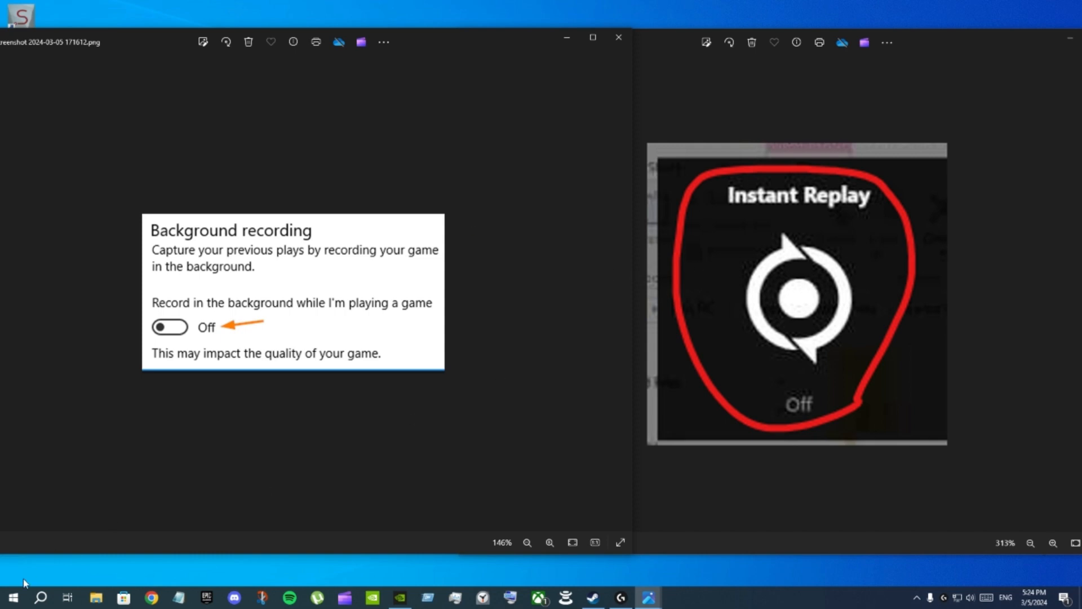
pyautogui.moveTo(379, 186)
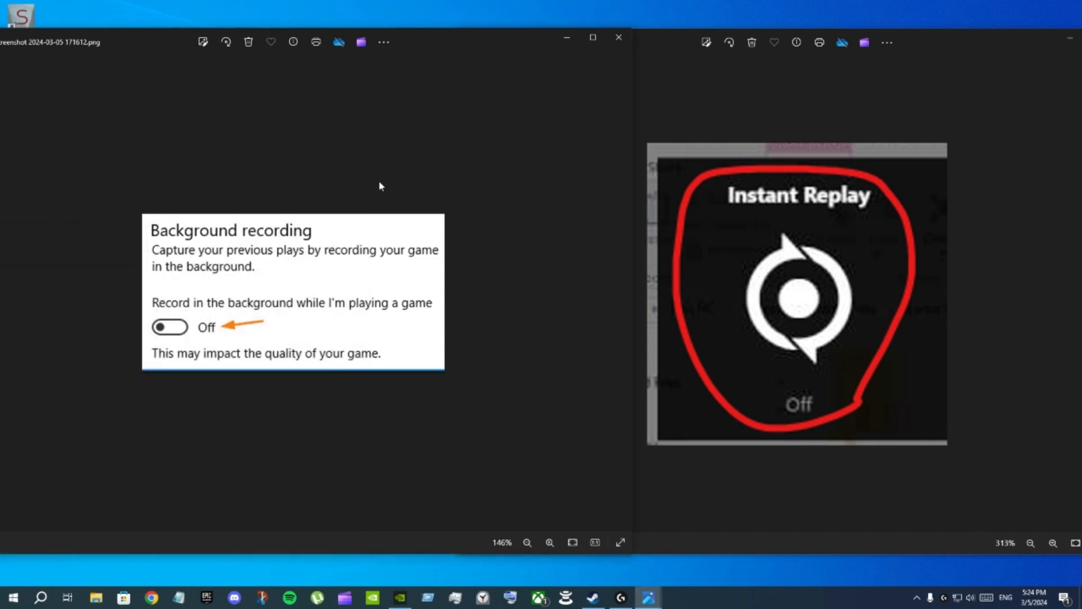
pyautogui.moveTo(608, 122)
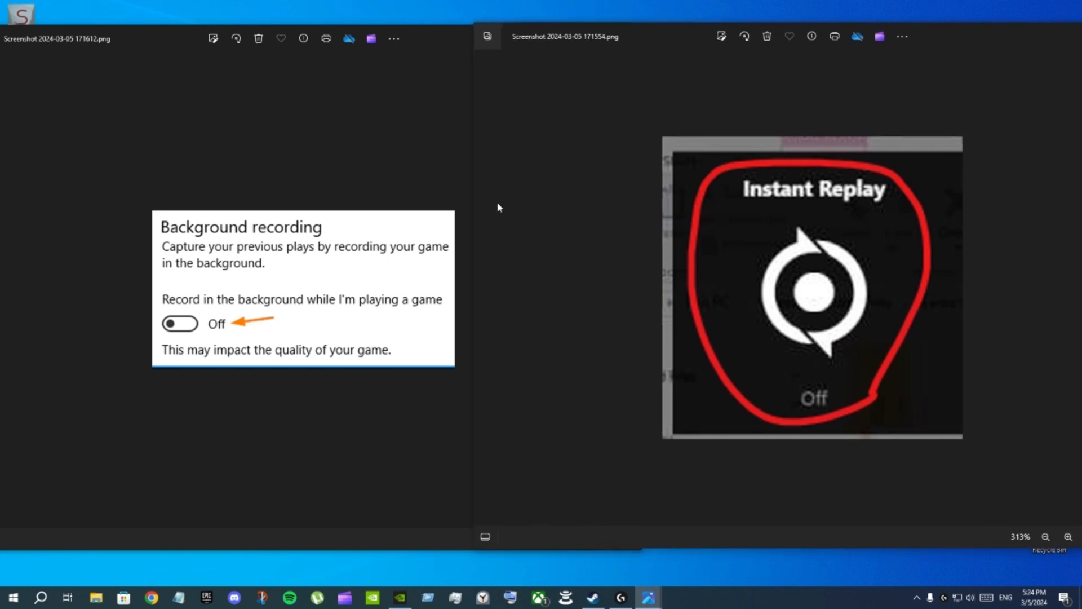
pyautogui.moveTo(554, 179)
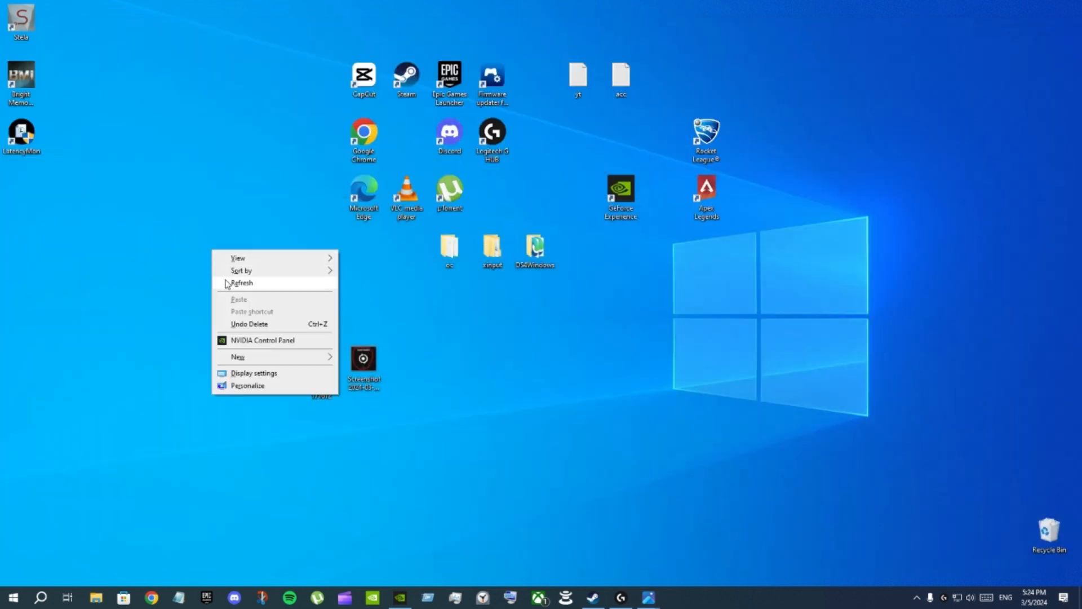
# - Refresh the desktop, drag LatencyMon beside Microsoft Edge, refresh again and return to the plain desktop
pyautogui.click(241, 282)
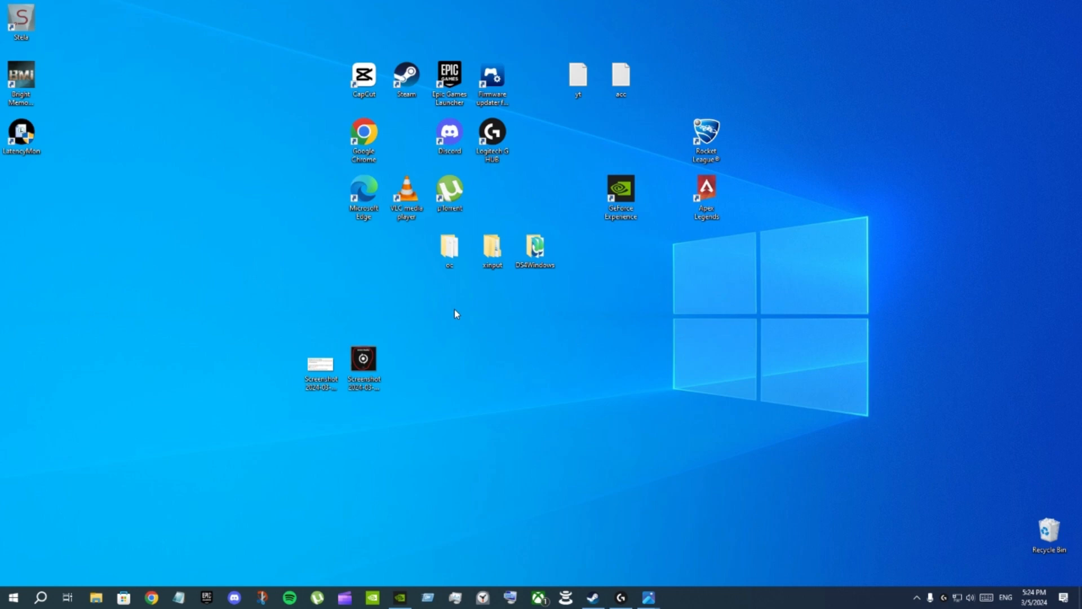
pyautogui.moveTo(21, 134); pyautogui.dragTo(193, 192)
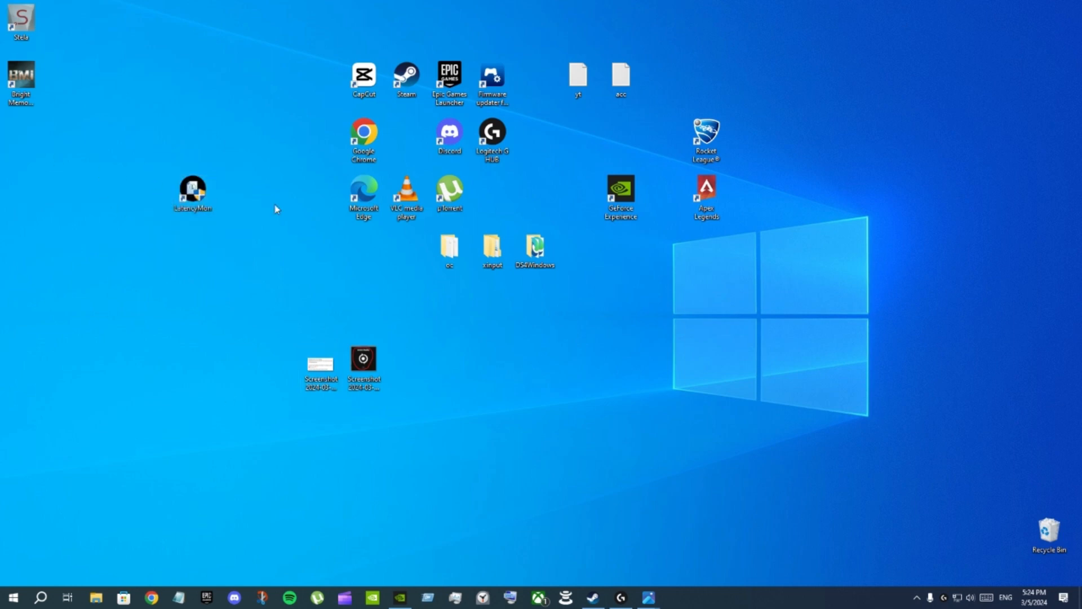
pyautogui.moveTo(316, 259)
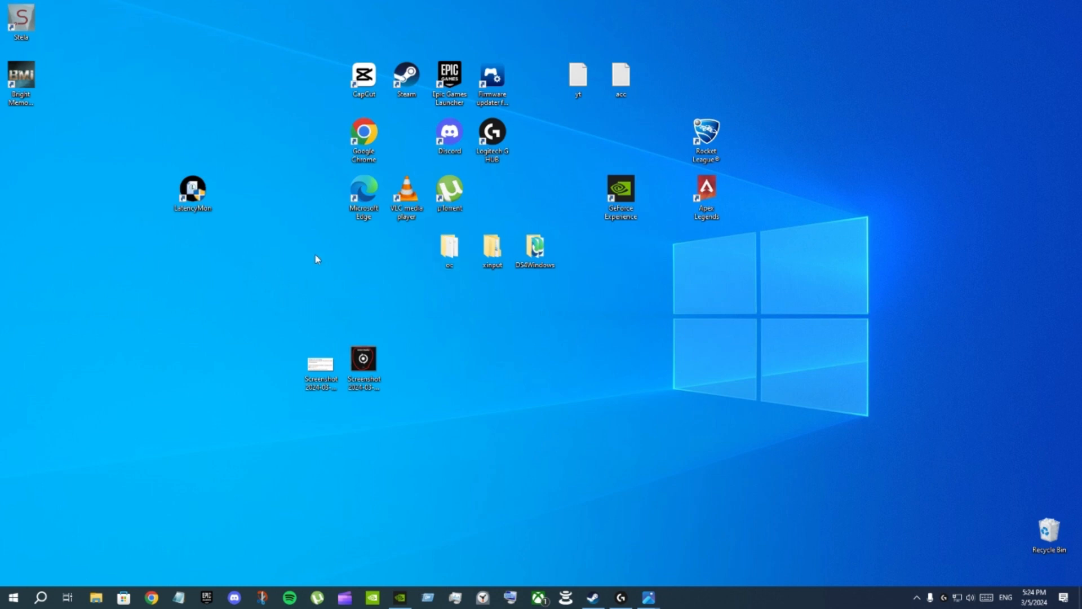
pyautogui.moveTo(204, 426)
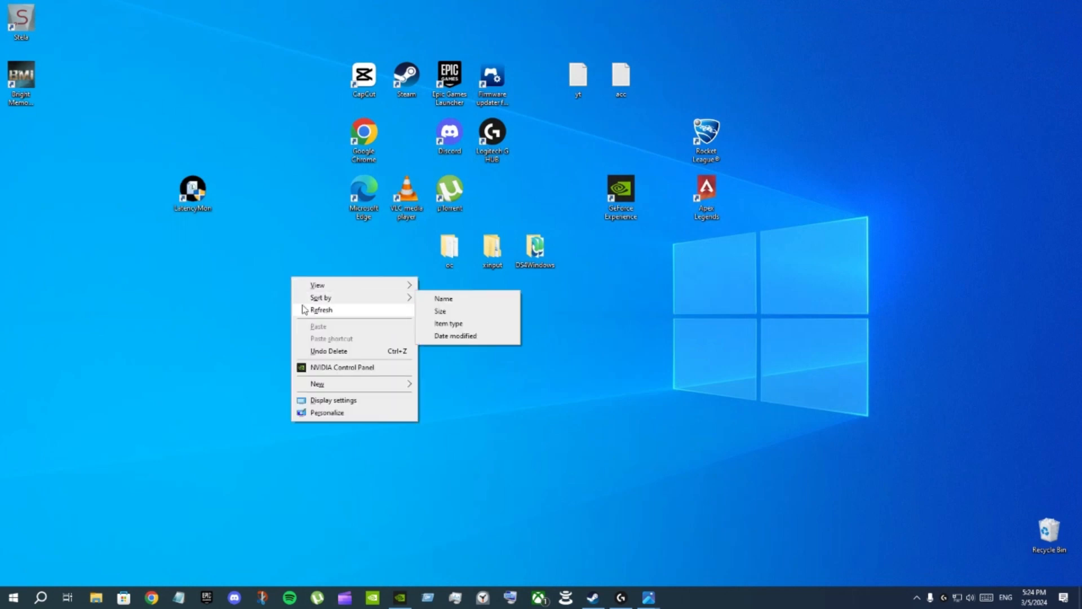
pyautogui.click(11, 598)
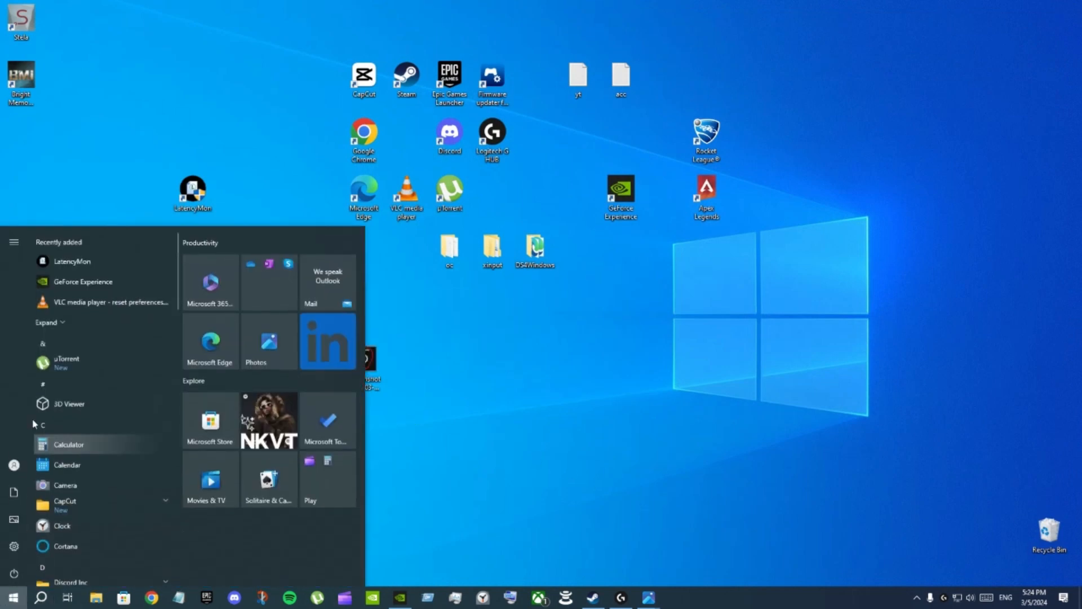
pyautogui.click(613, 503)
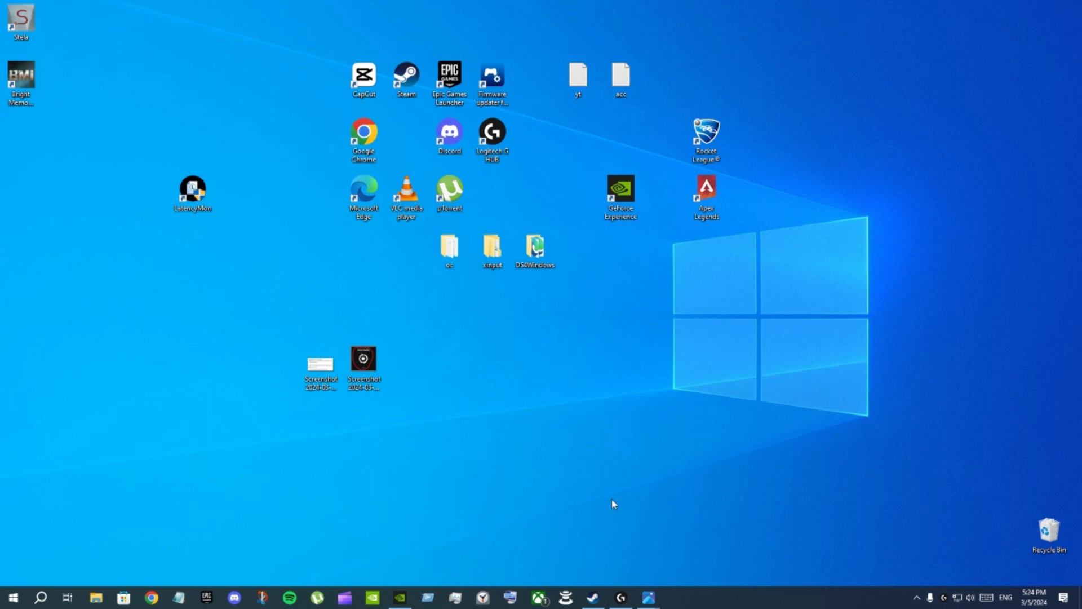